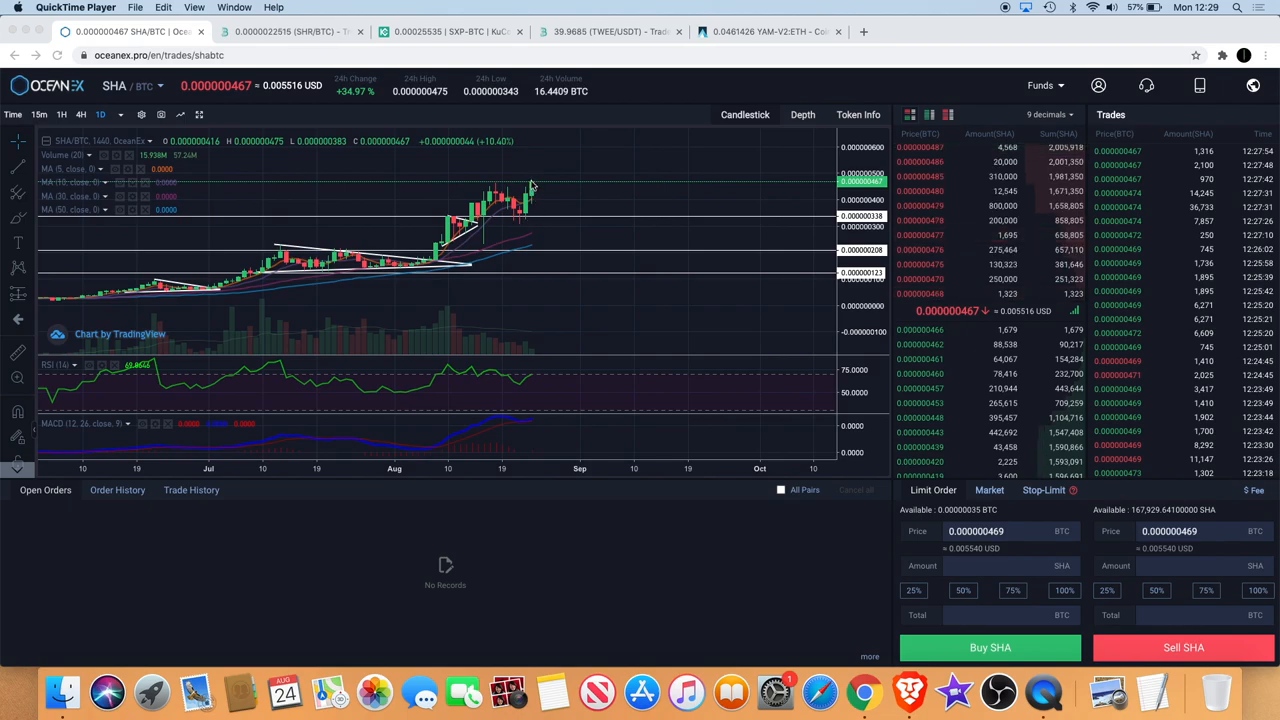
mouse_move(520, 184)
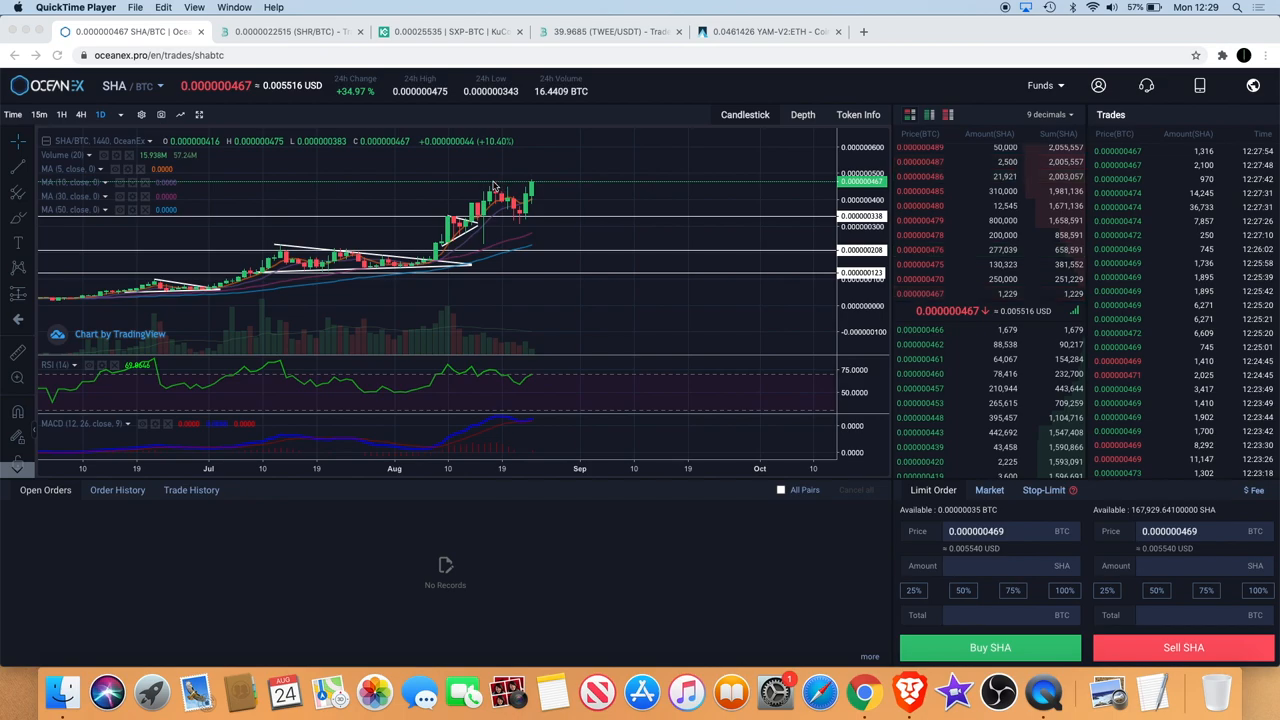
mouse_move(550, 174)
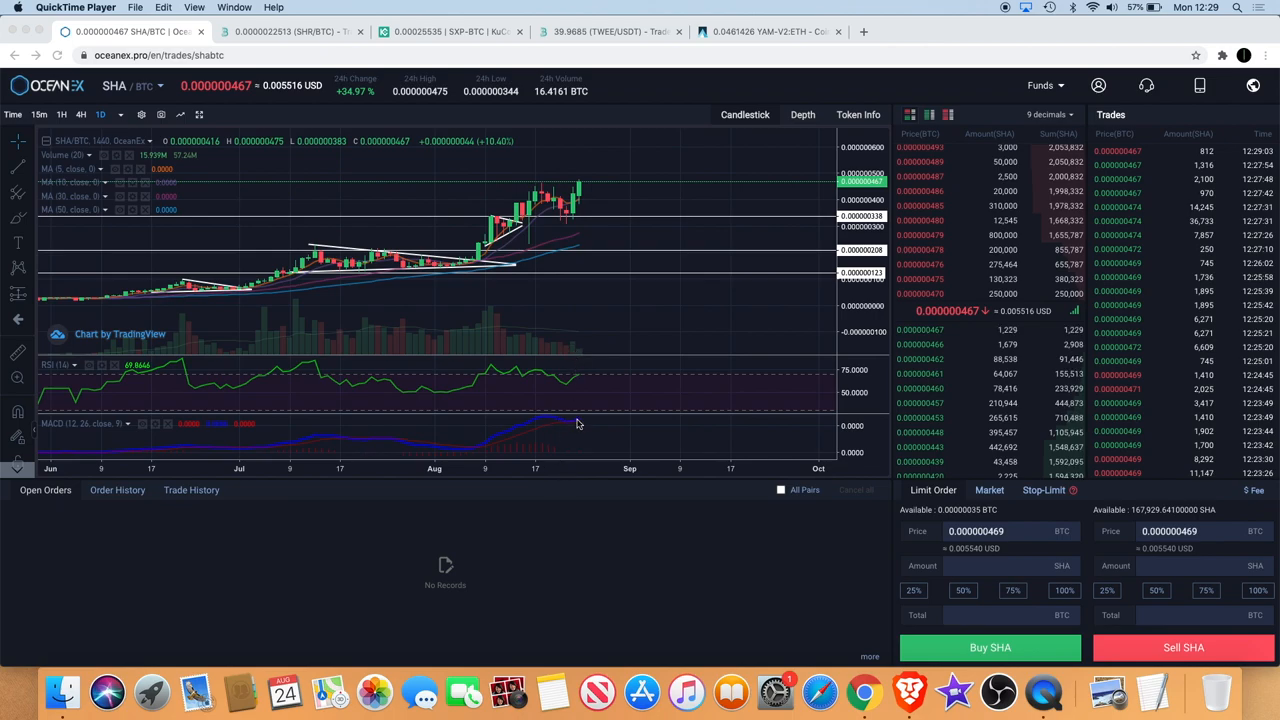
mouse_move(548, 382)
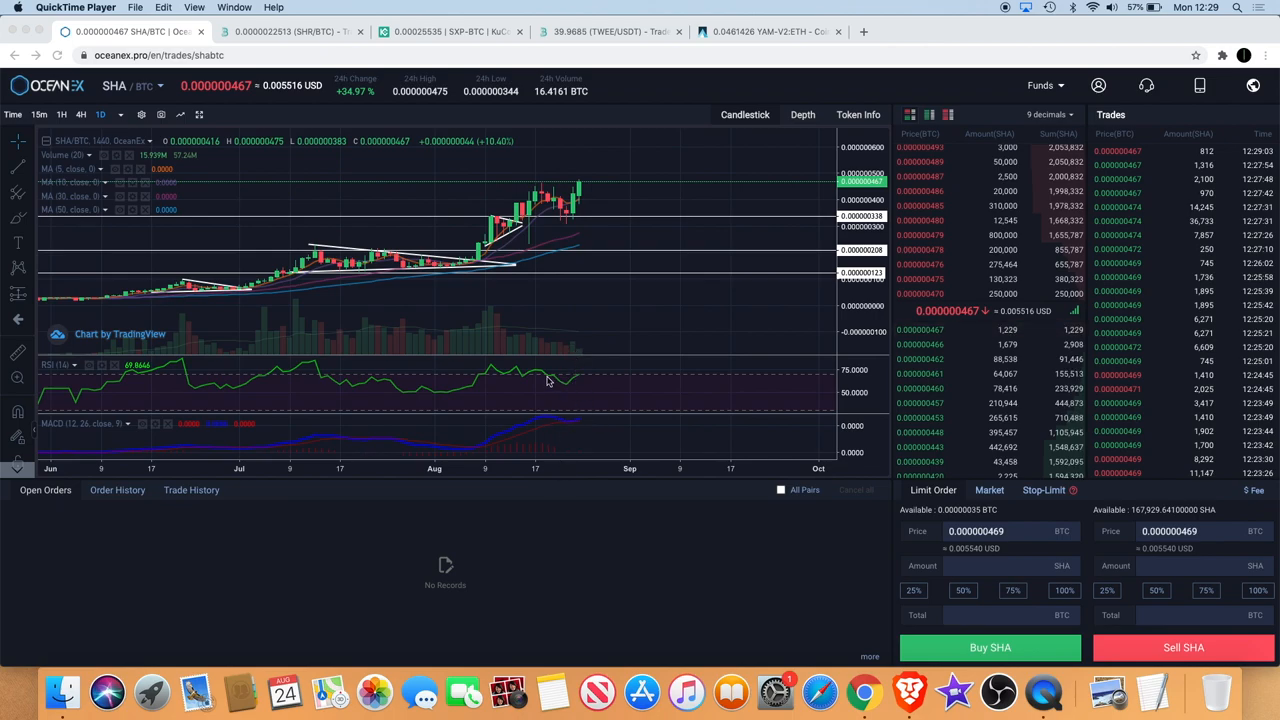
mouse_move(596, 376)
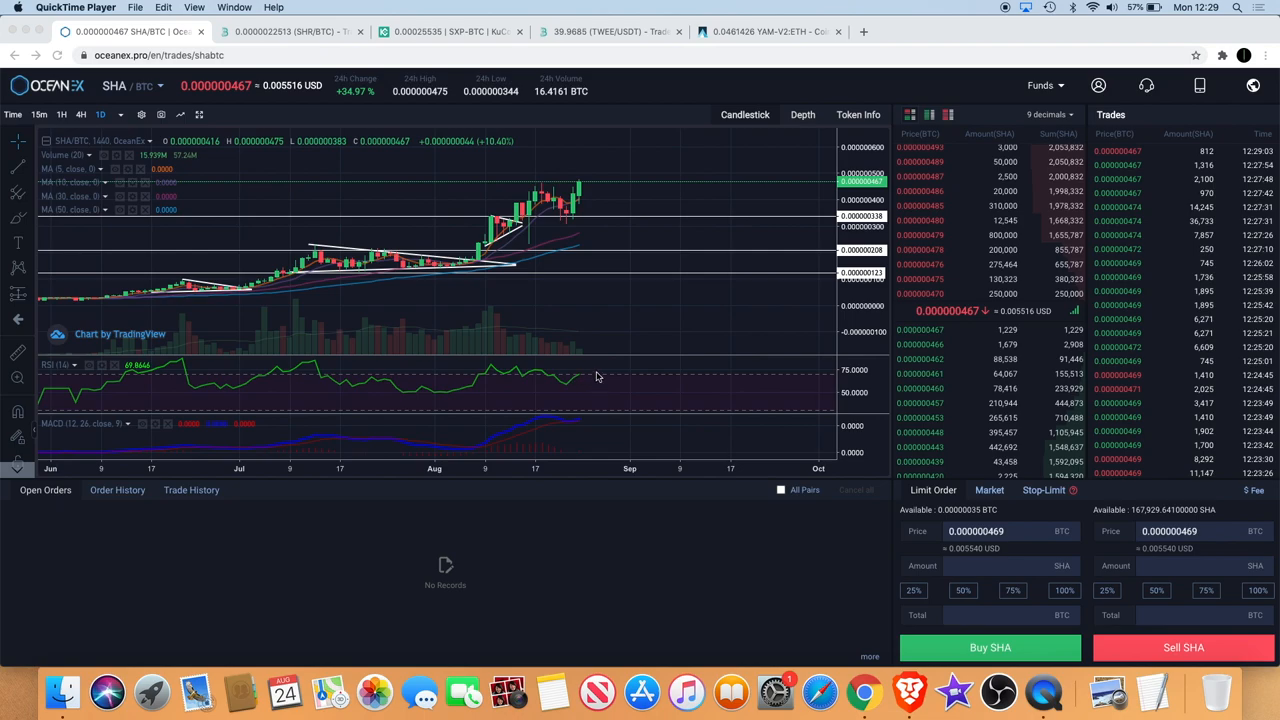
mouse_move(510, 258)
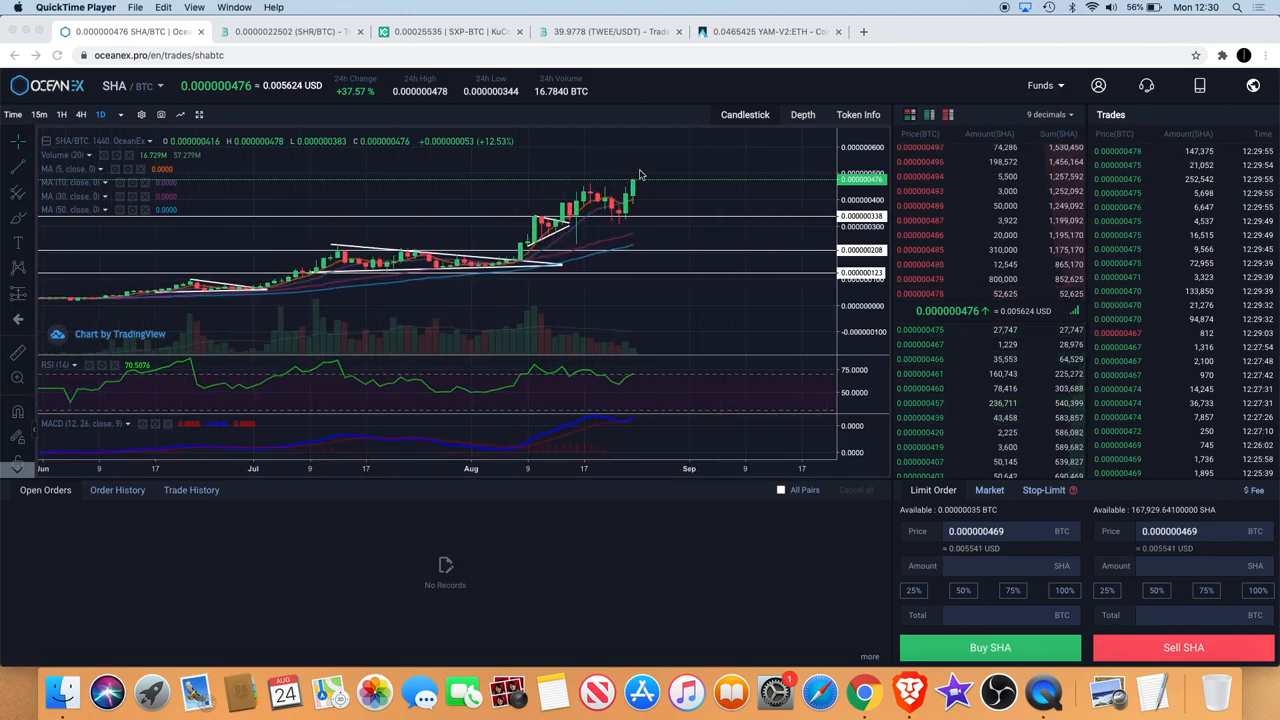
mouse_move(618, 232)
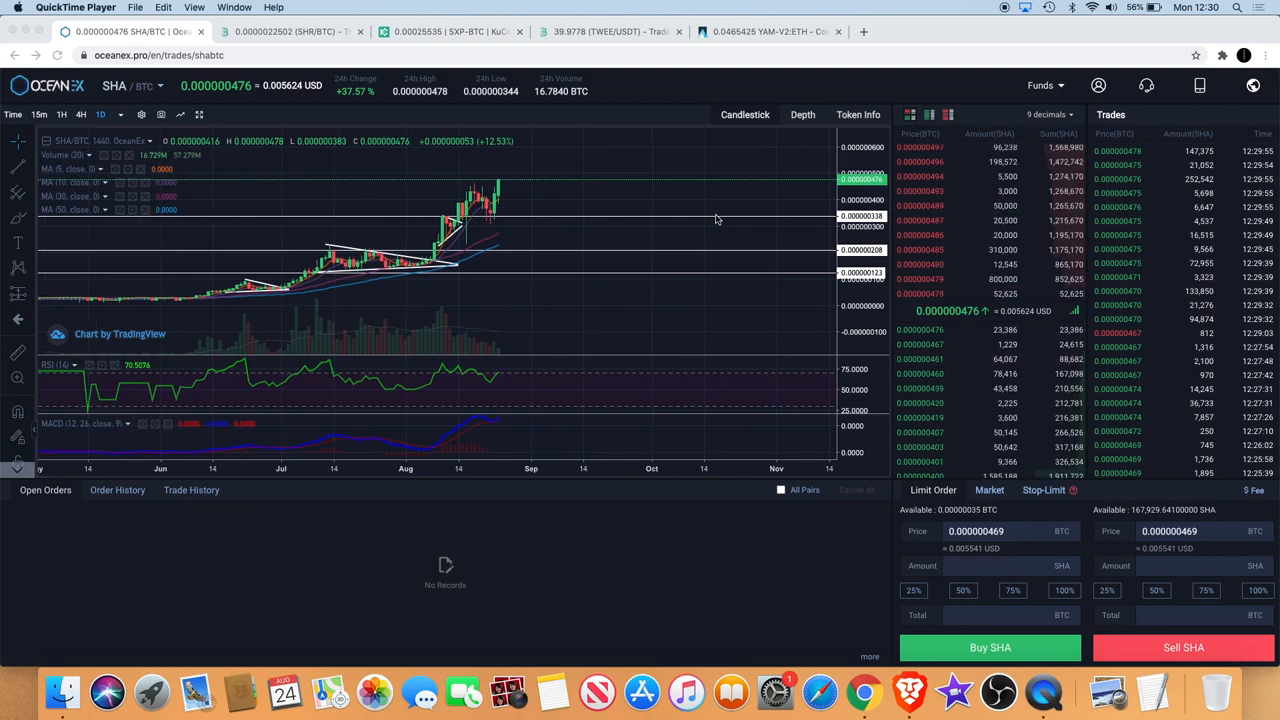
mouse_move(604, 252)
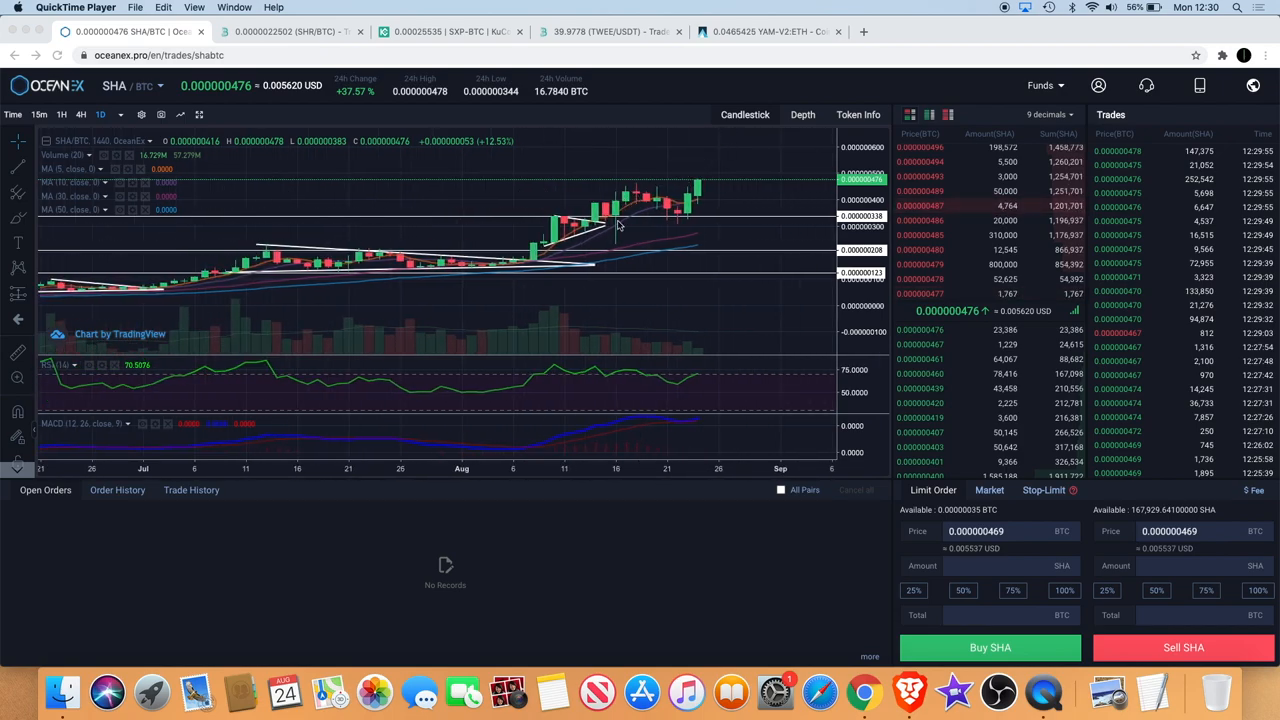
mouse_move(692, 218)
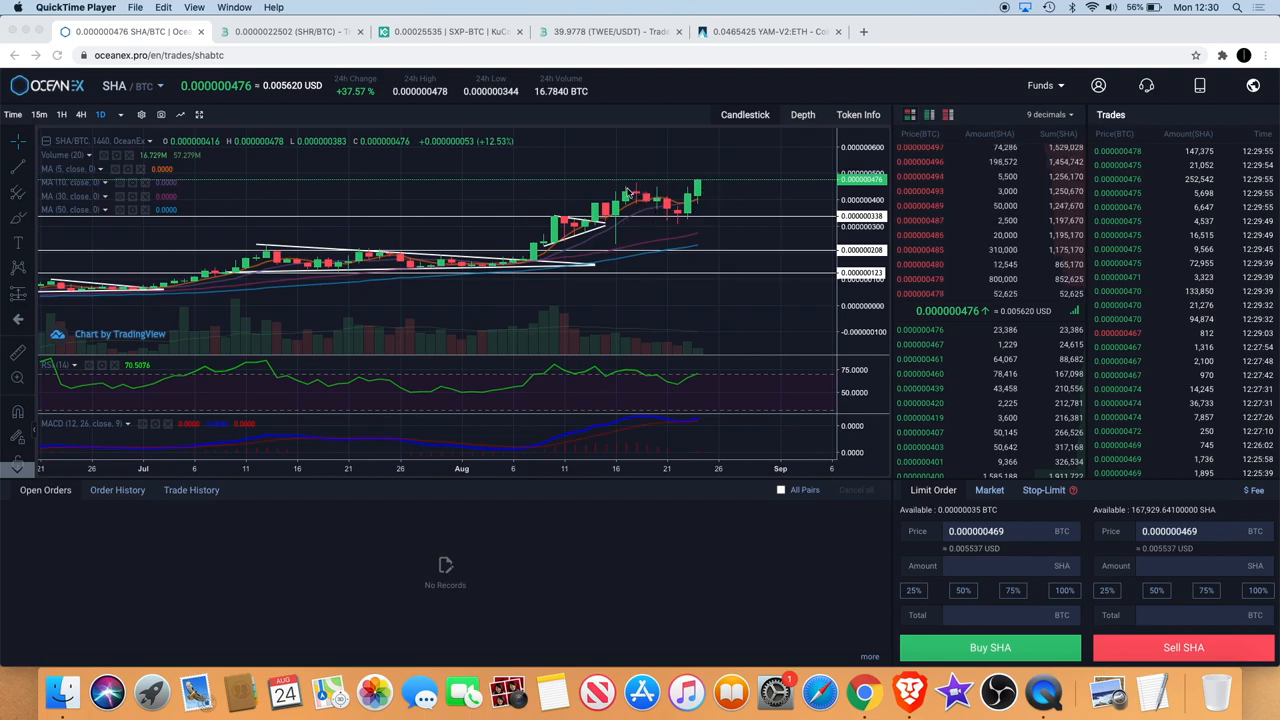
mouse_move(708, 246)
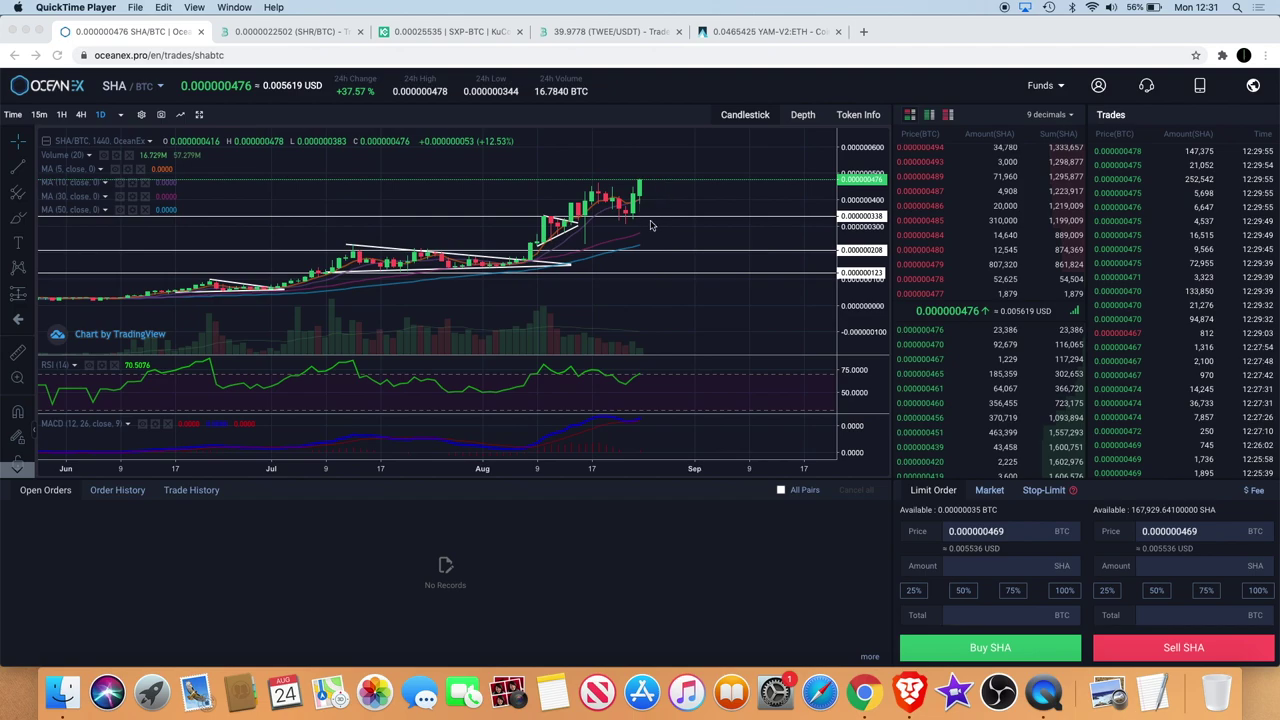
mouse_move(642, 212)
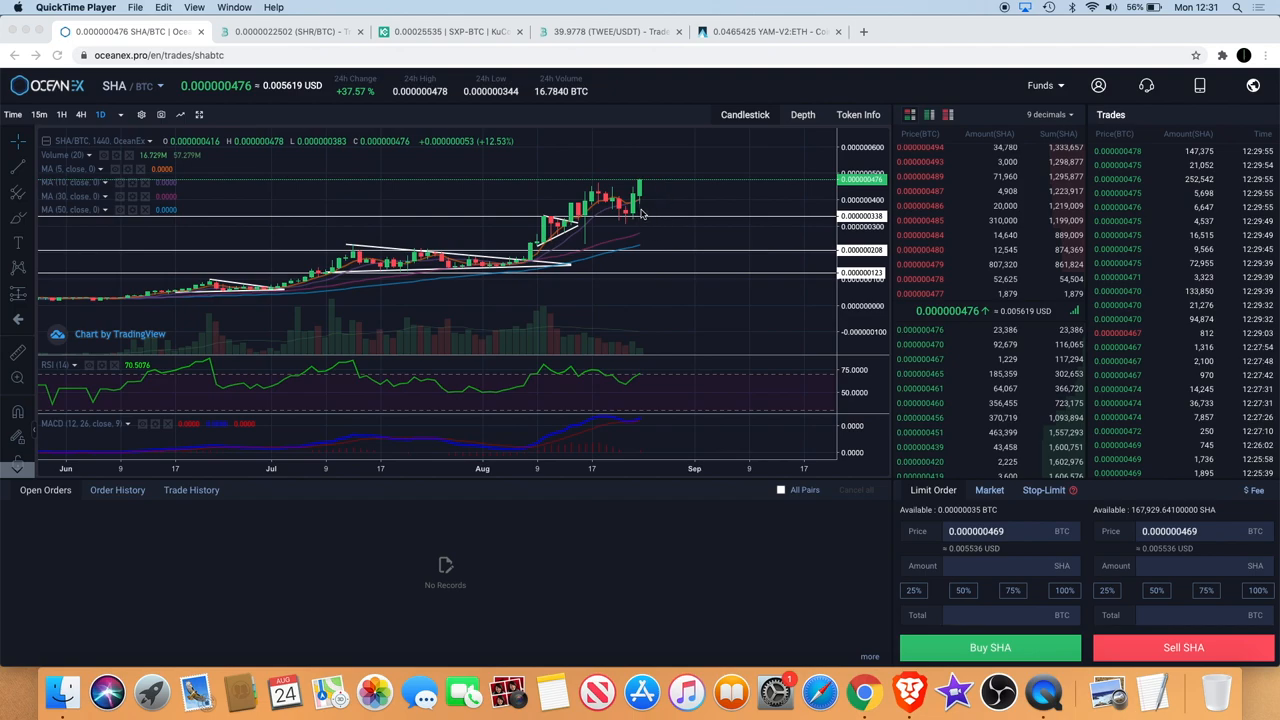
mouse_move(664, 180)
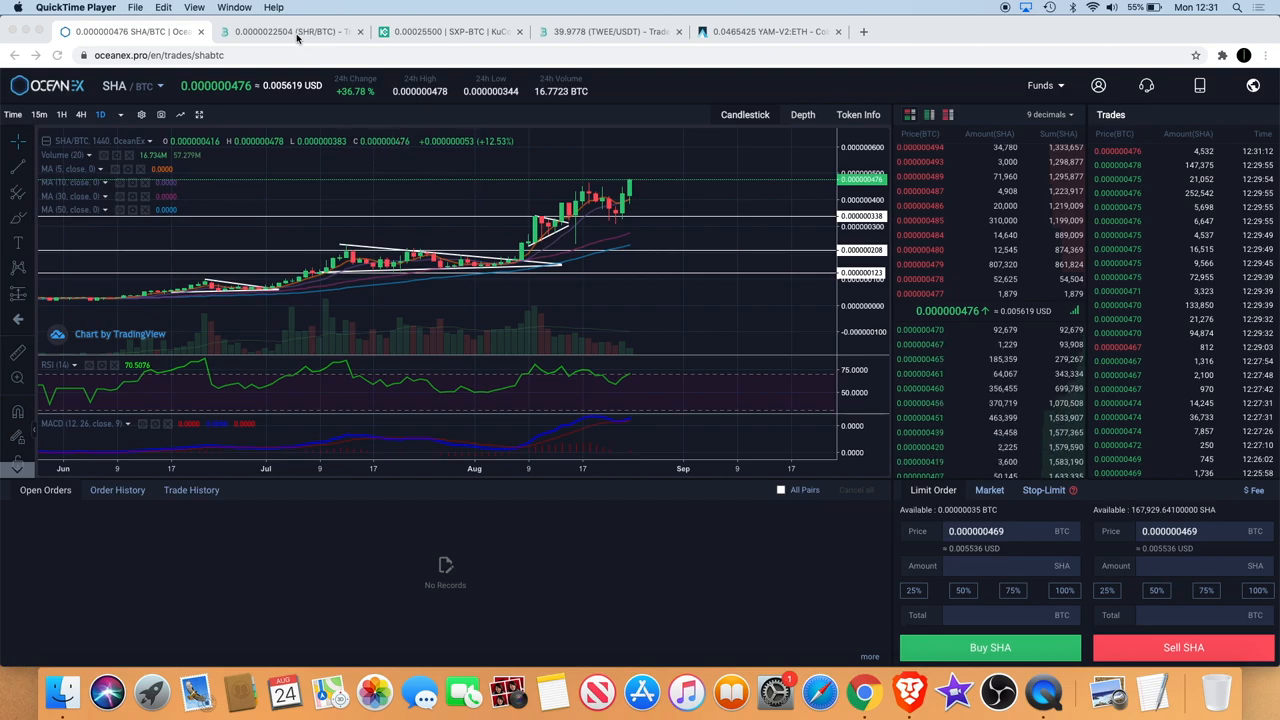
Step: Bring up the SHR/BTC chart, then the TWEE/USDT trading chart on BitMart
click(290, 32)
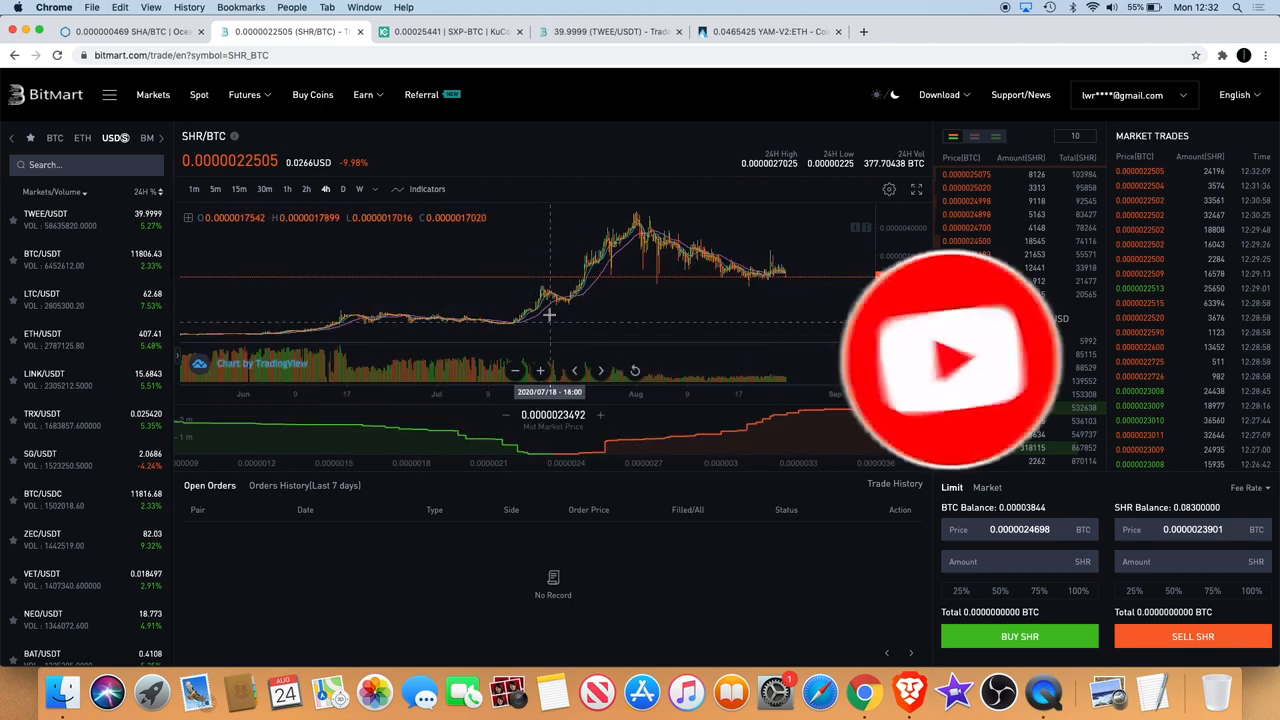
mouse_move(520, 336)
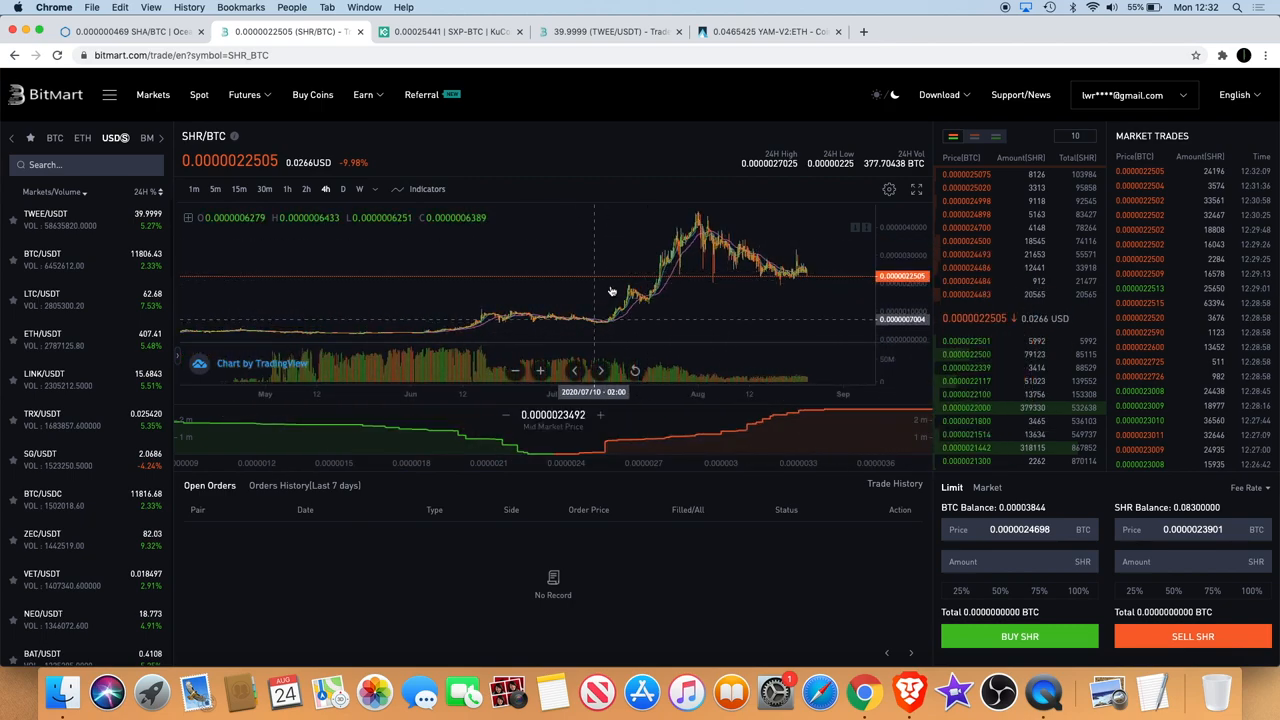
mouse_move(816, 270)
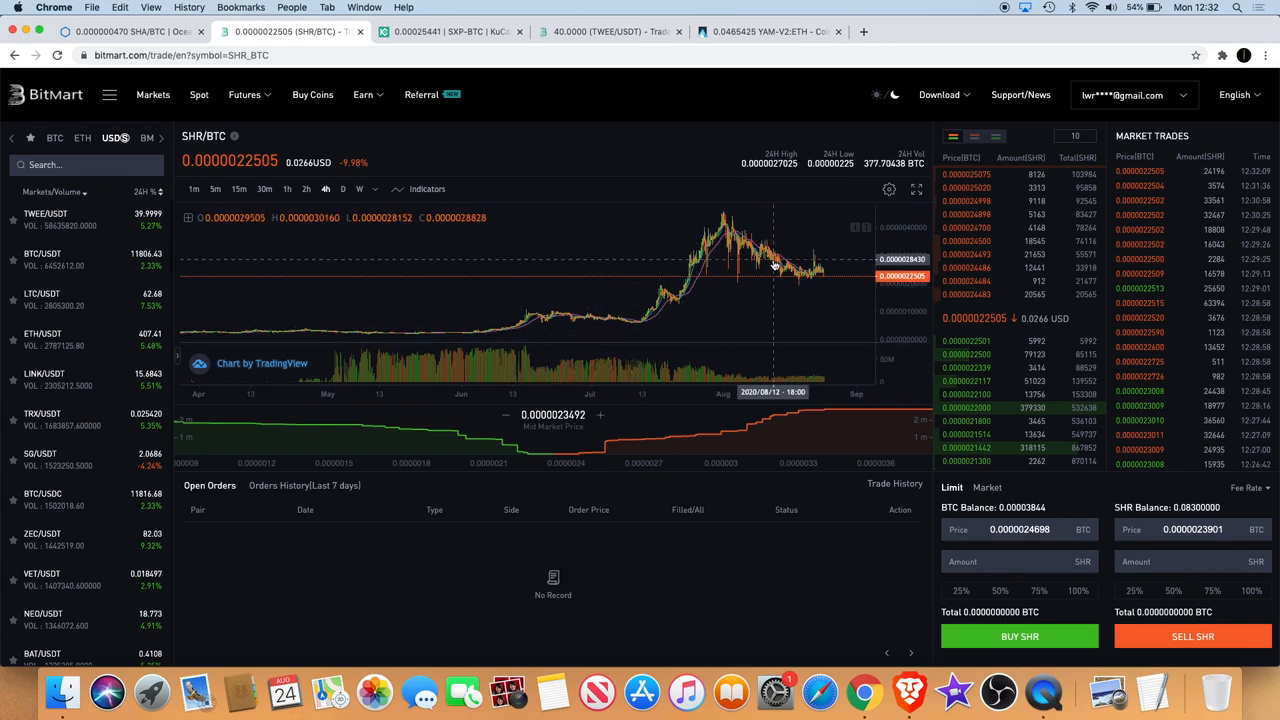
mouse_move(728, 216)
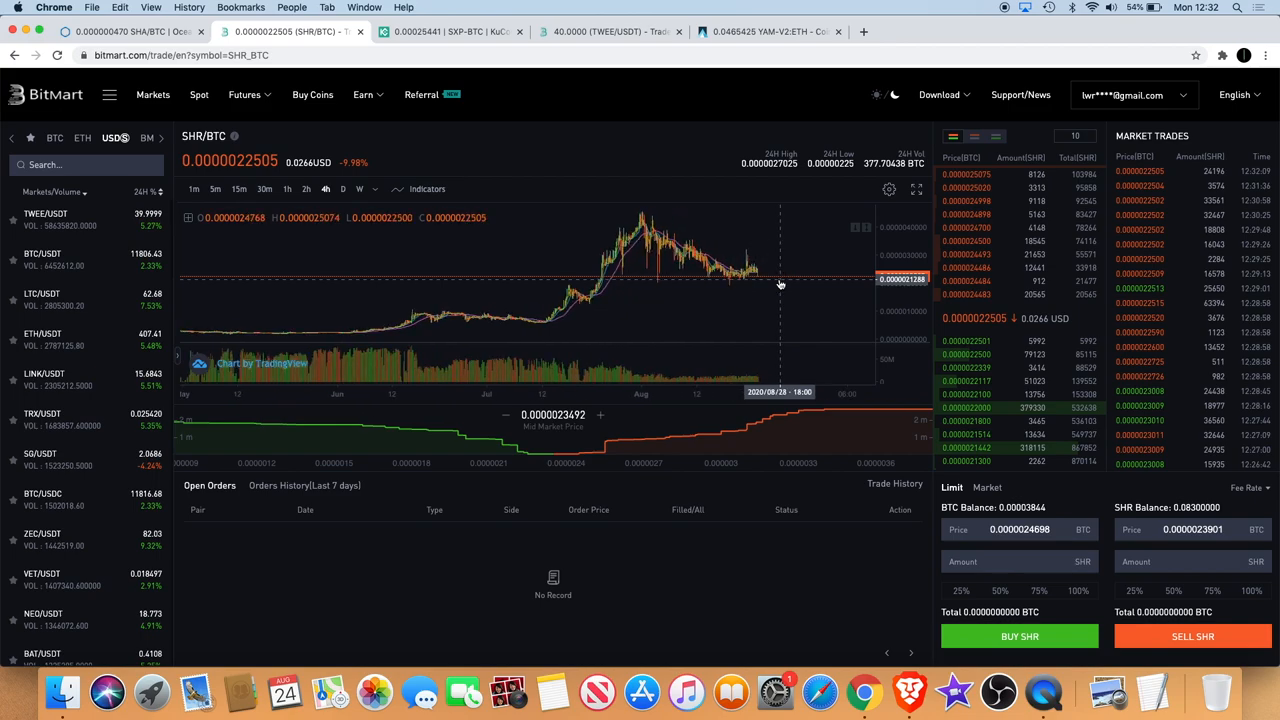
mouse_move(792, 284)
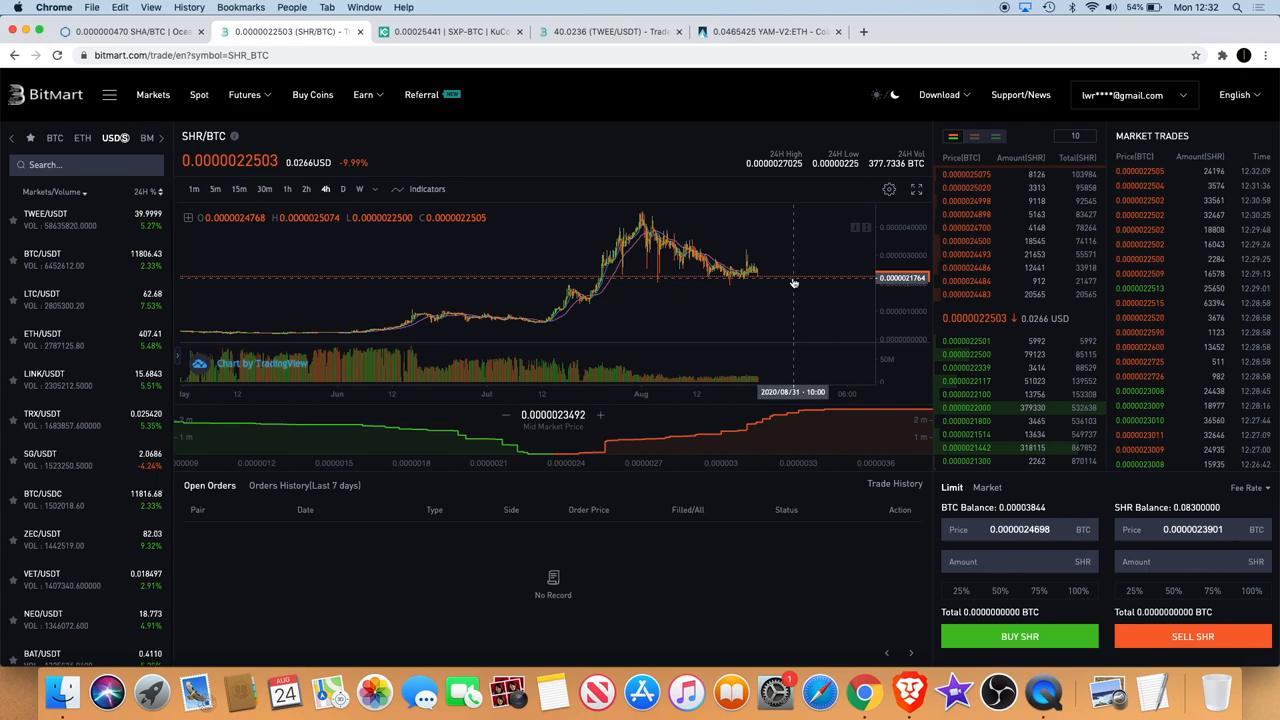
mouse_move(658, 200)
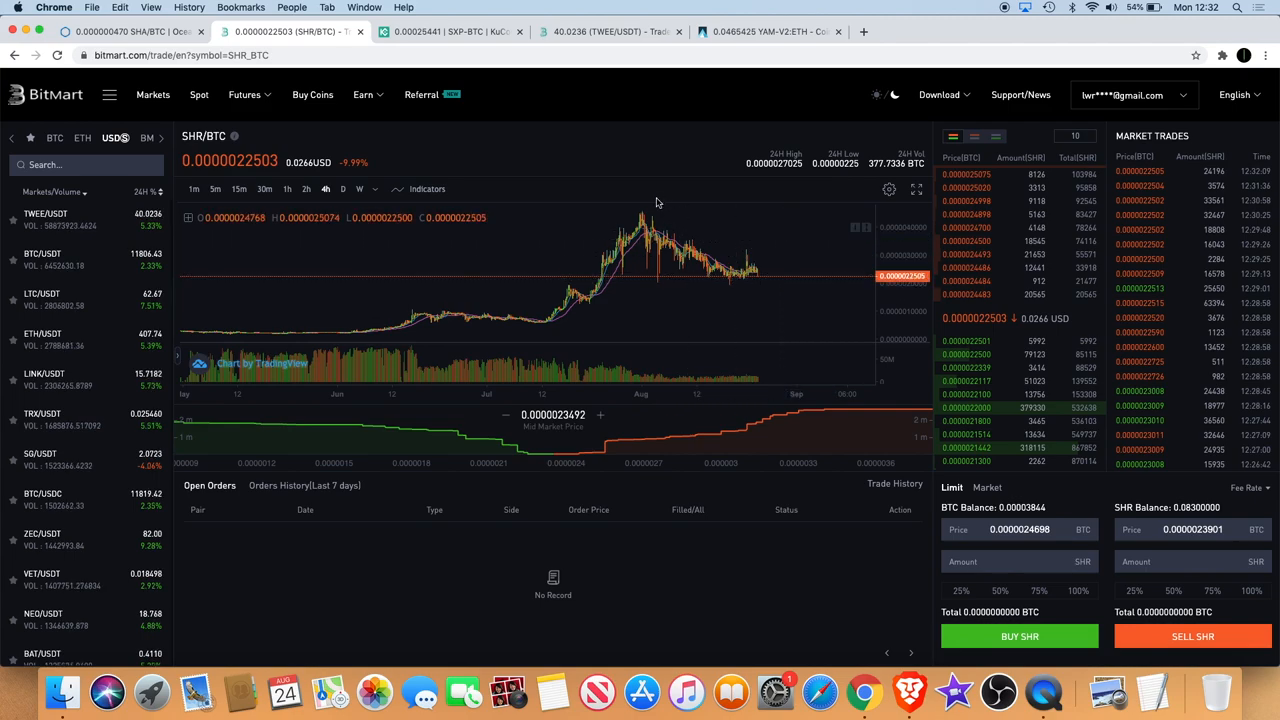
mouse_move(638, 212)
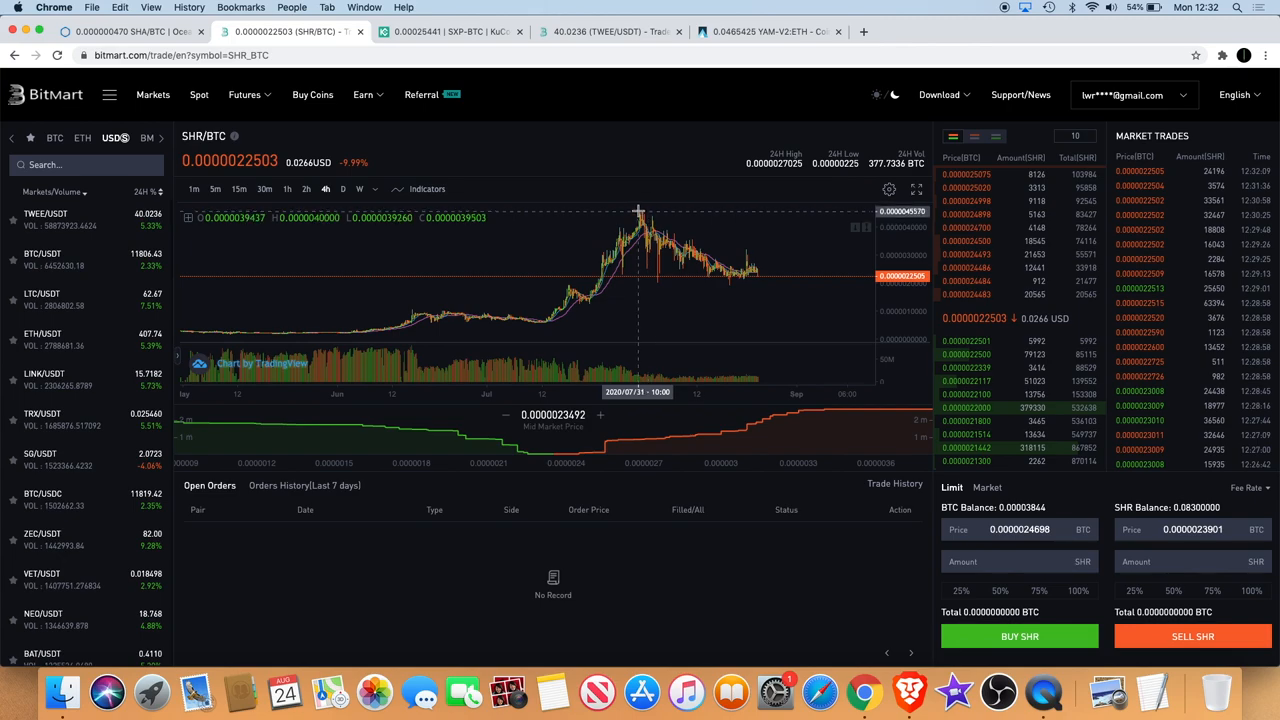
mouse_move(744, 280)
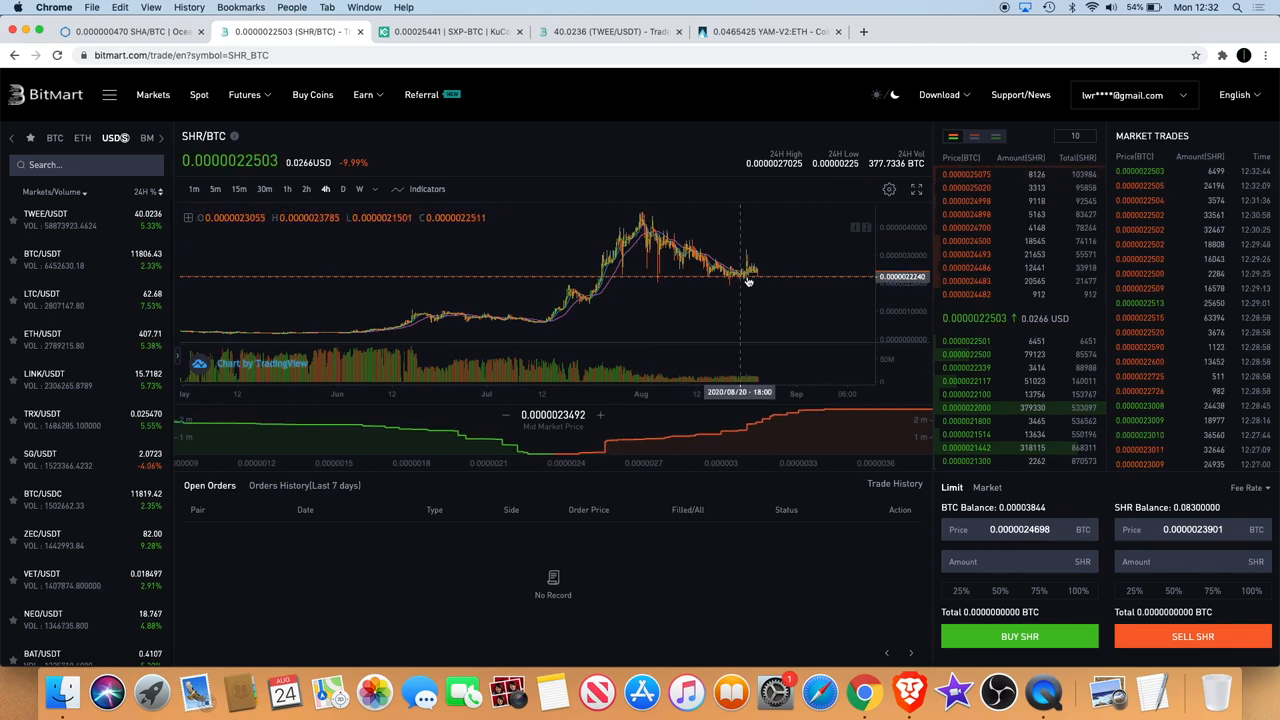
mouse_move(770, 270)
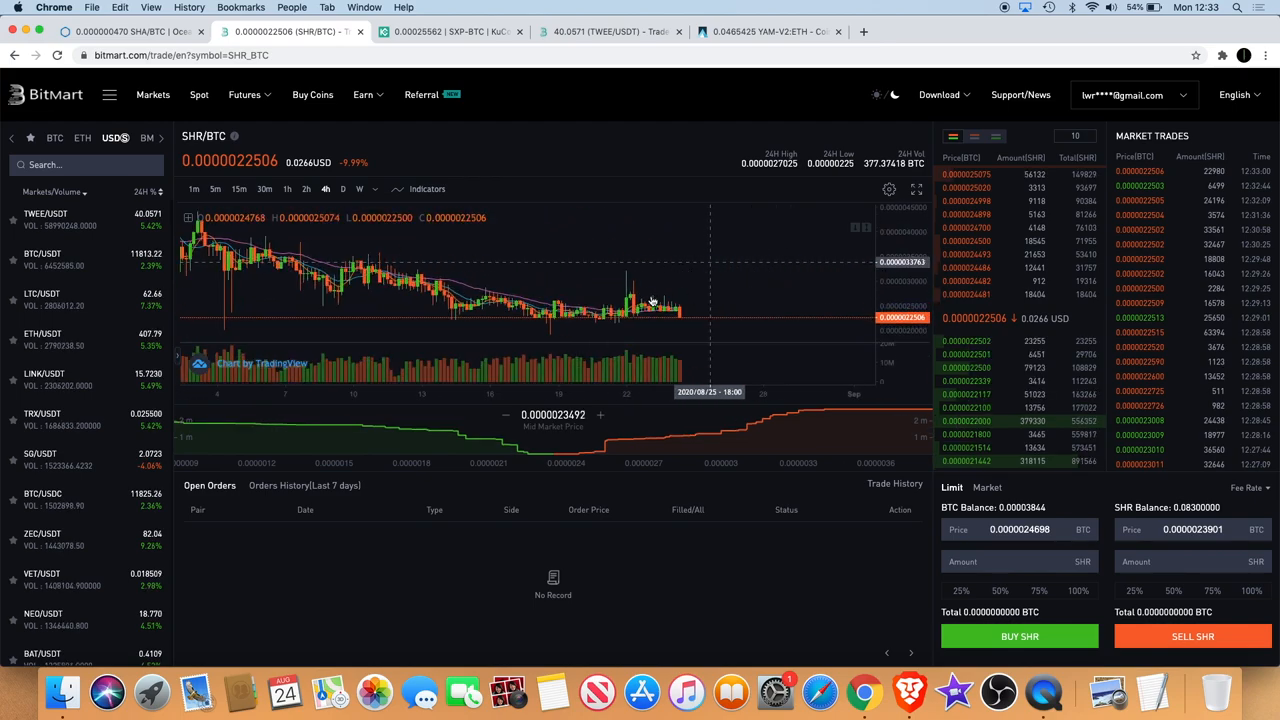
mouse_move(676, 324)
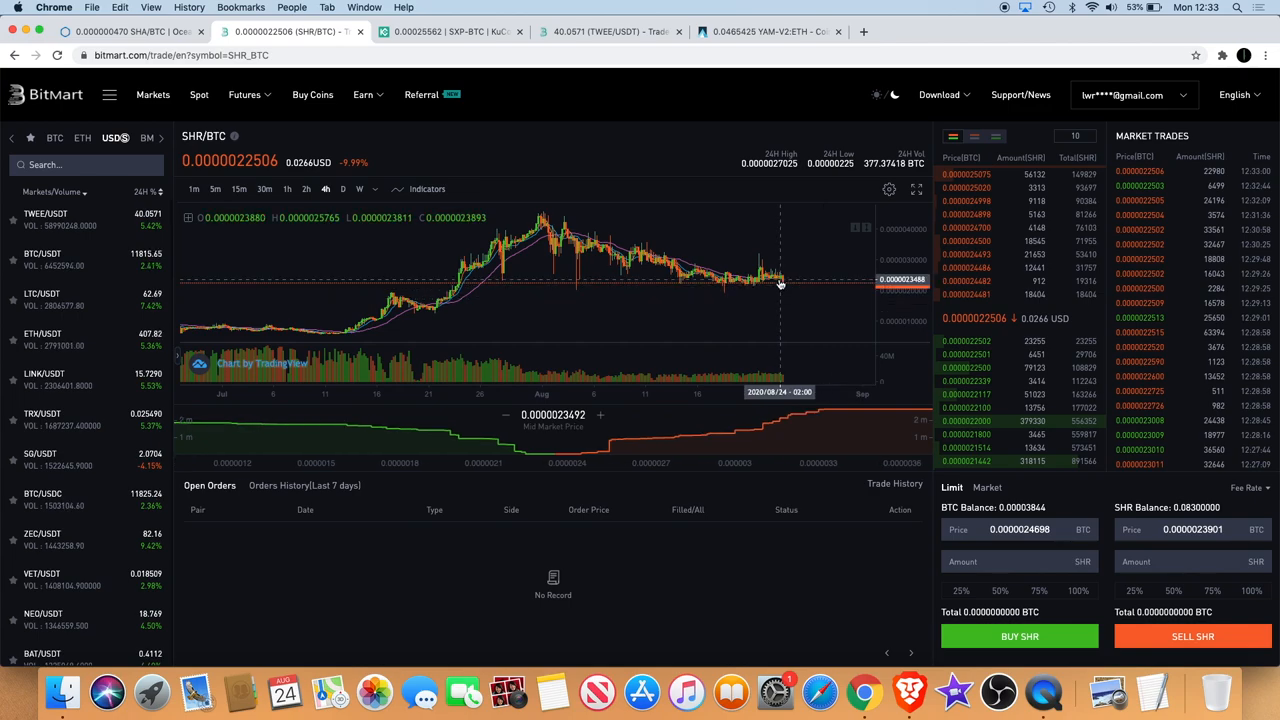
mouse_move(852, 270)
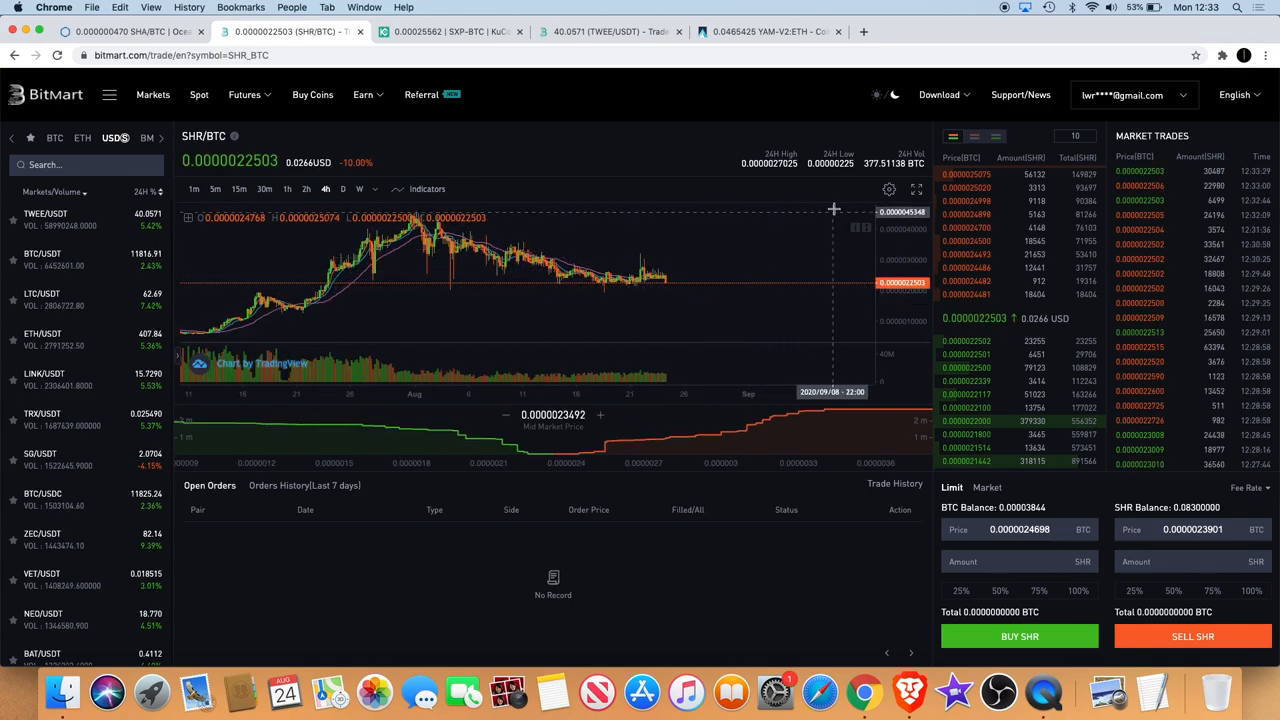
mouse_move(812, 216)
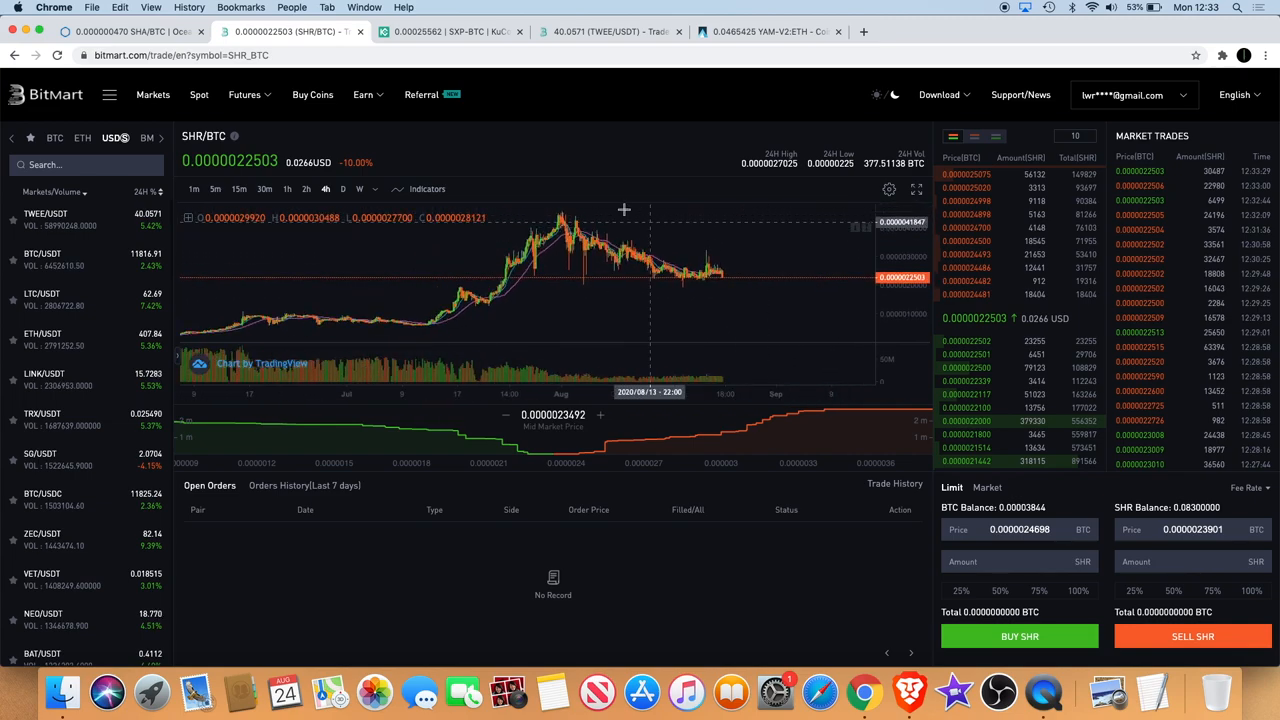
mouse_move(772, 262)
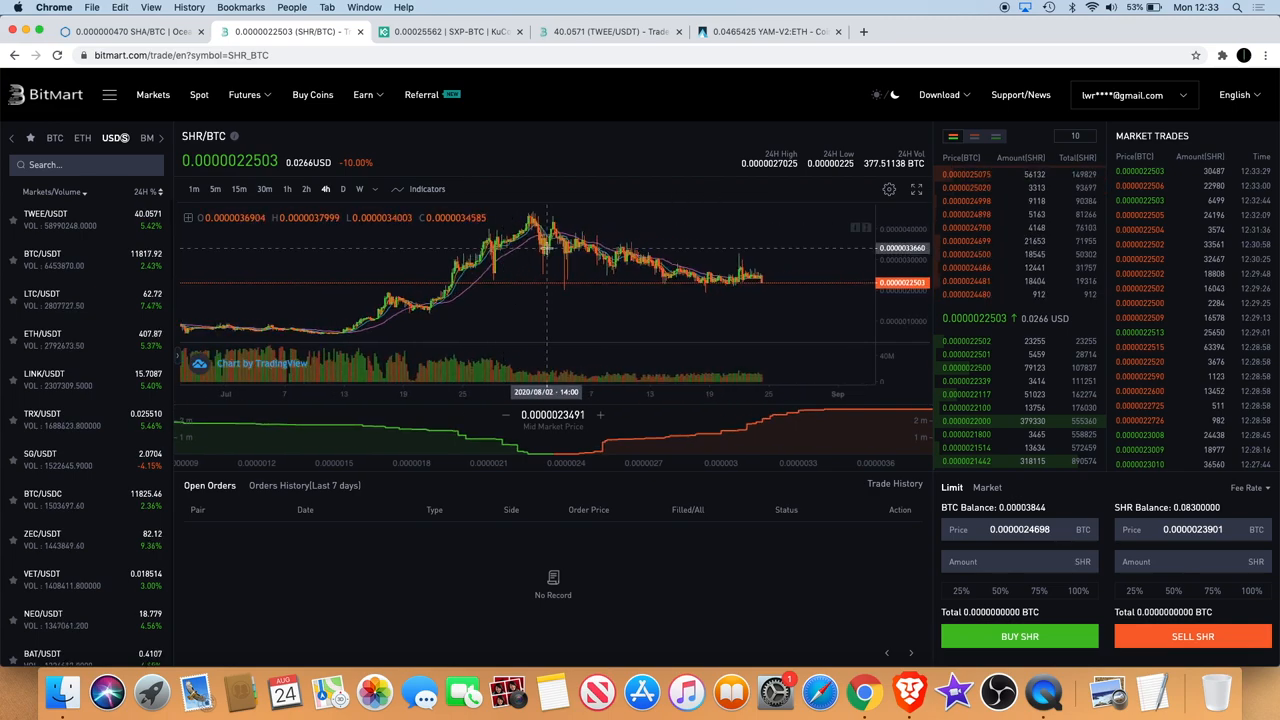
click(604, 32)
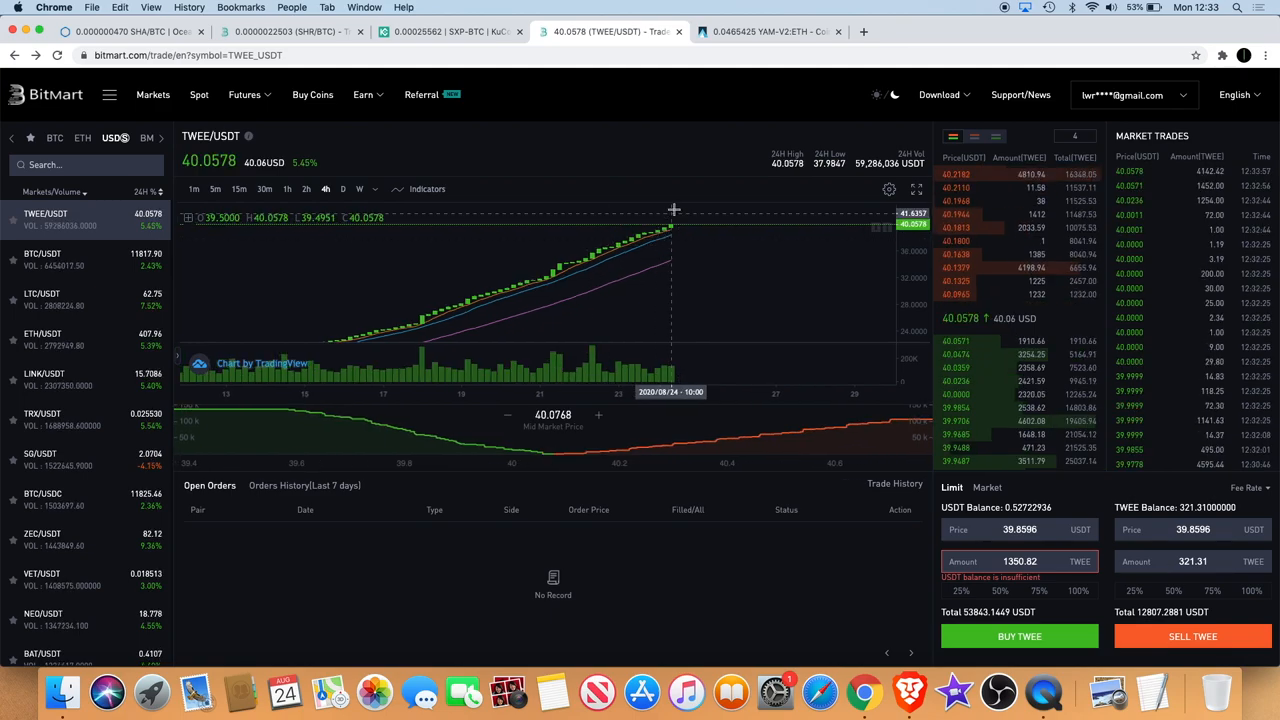
mouse_move(764, 264)
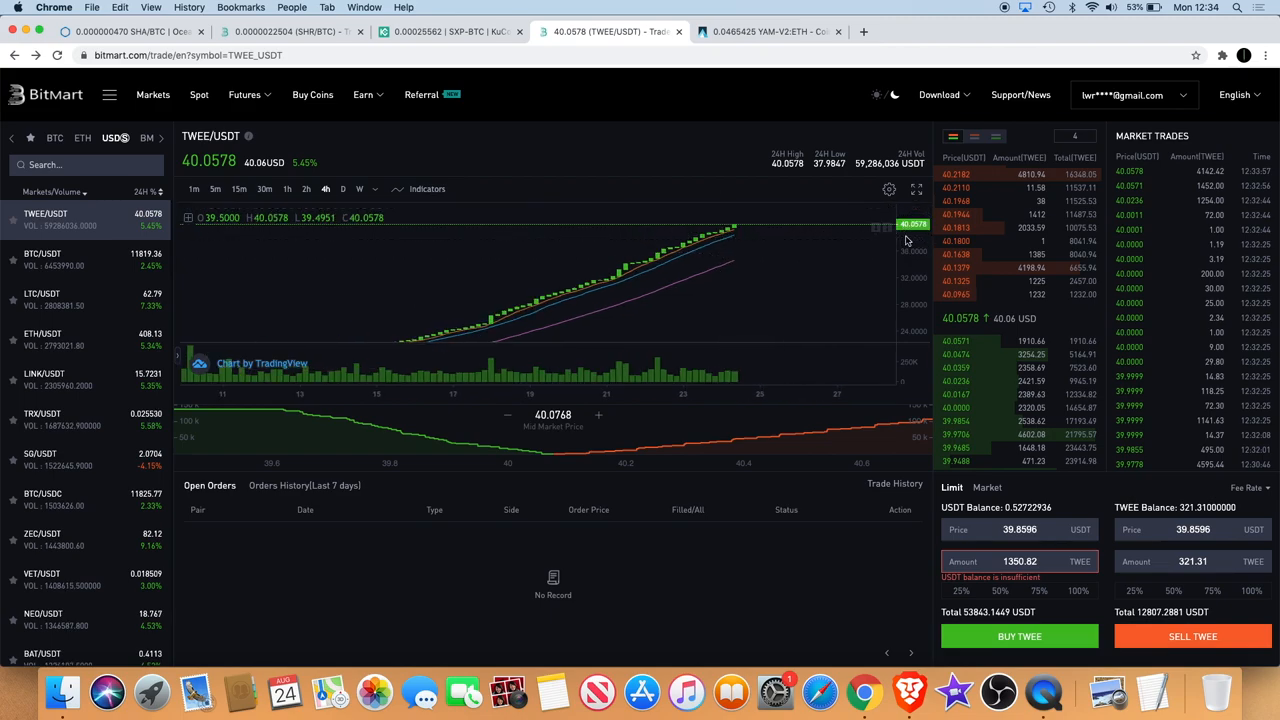
mouse_move(772, 316)
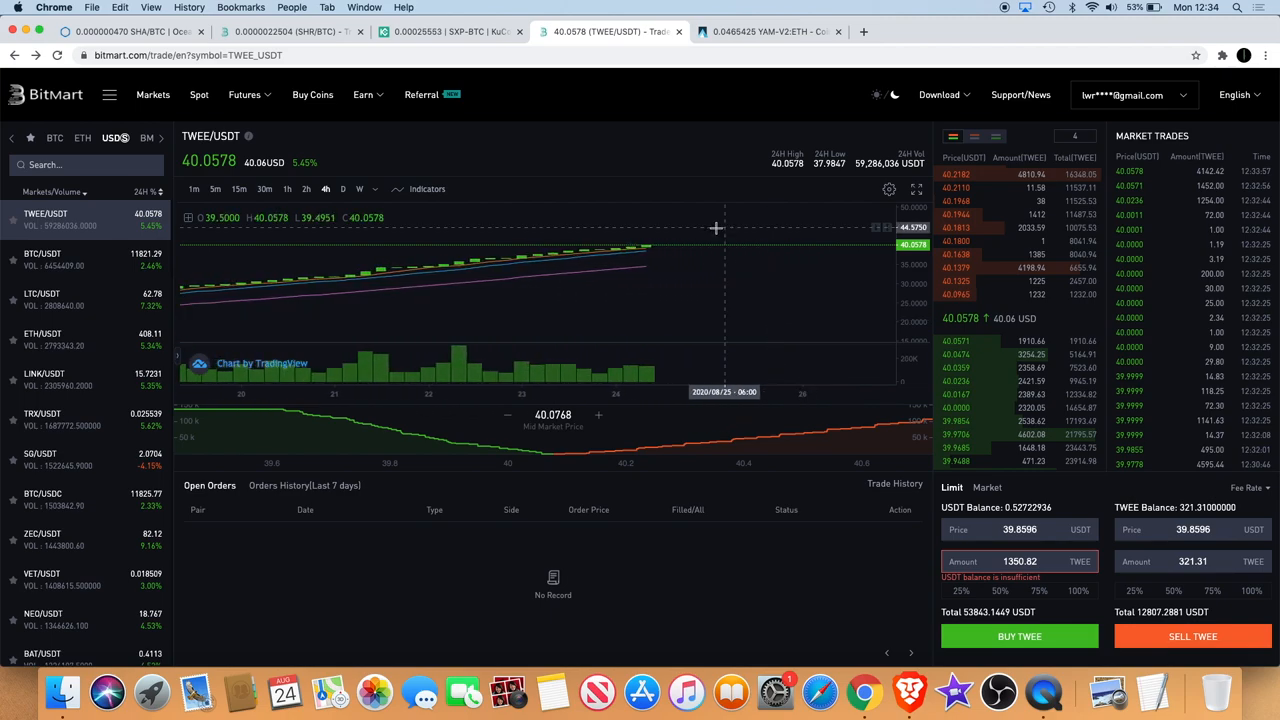
mouse_move(644, 270)
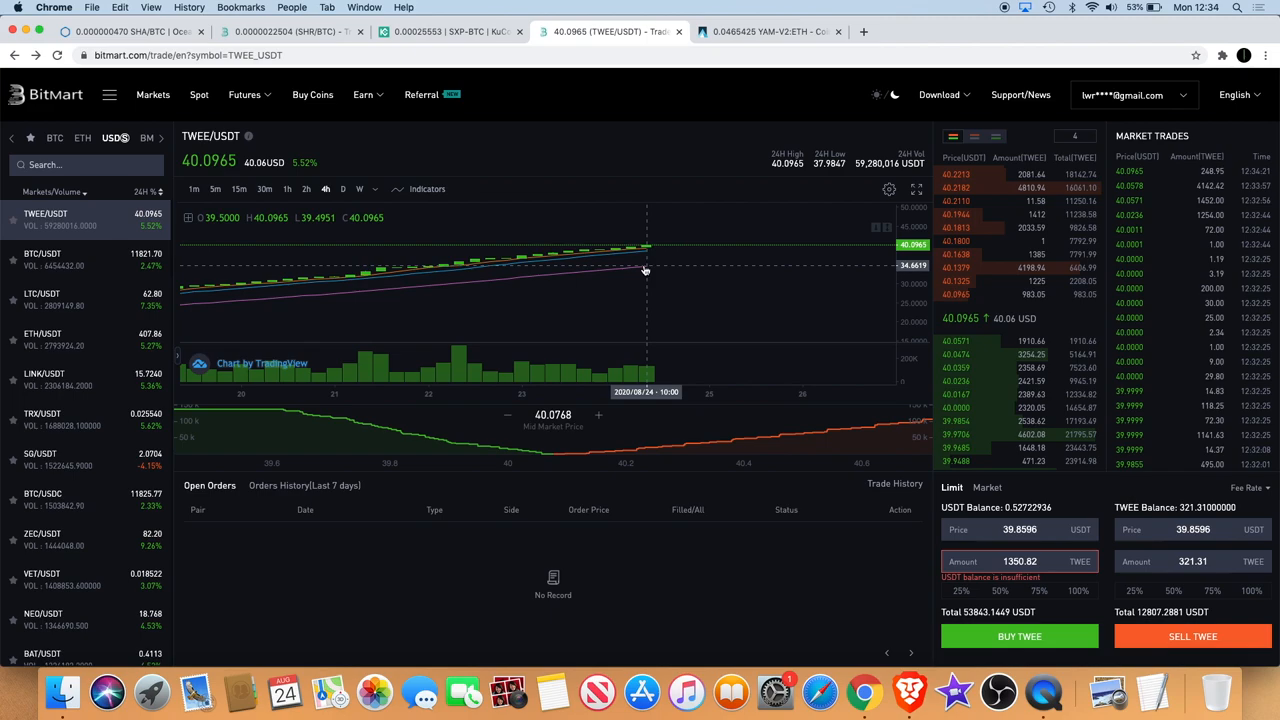
mouse_move(952, 308)
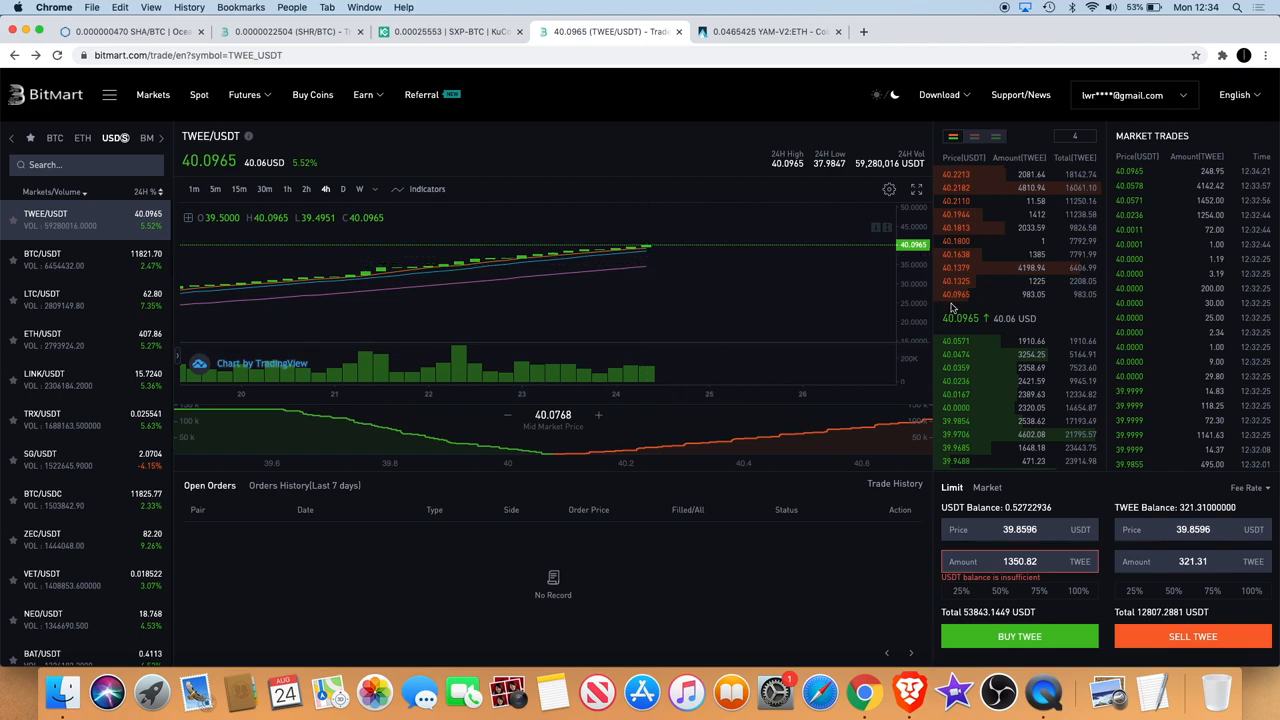
mouse_move(774, 296)
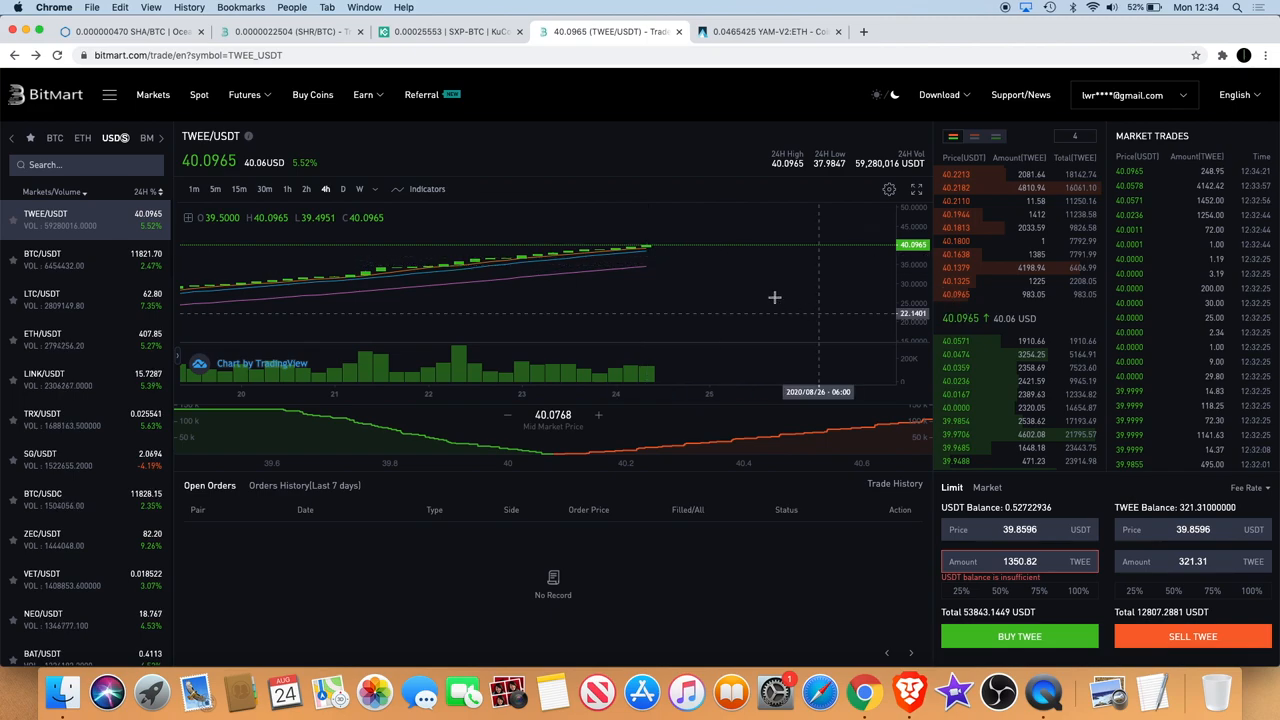
mouse_move(764, 258)
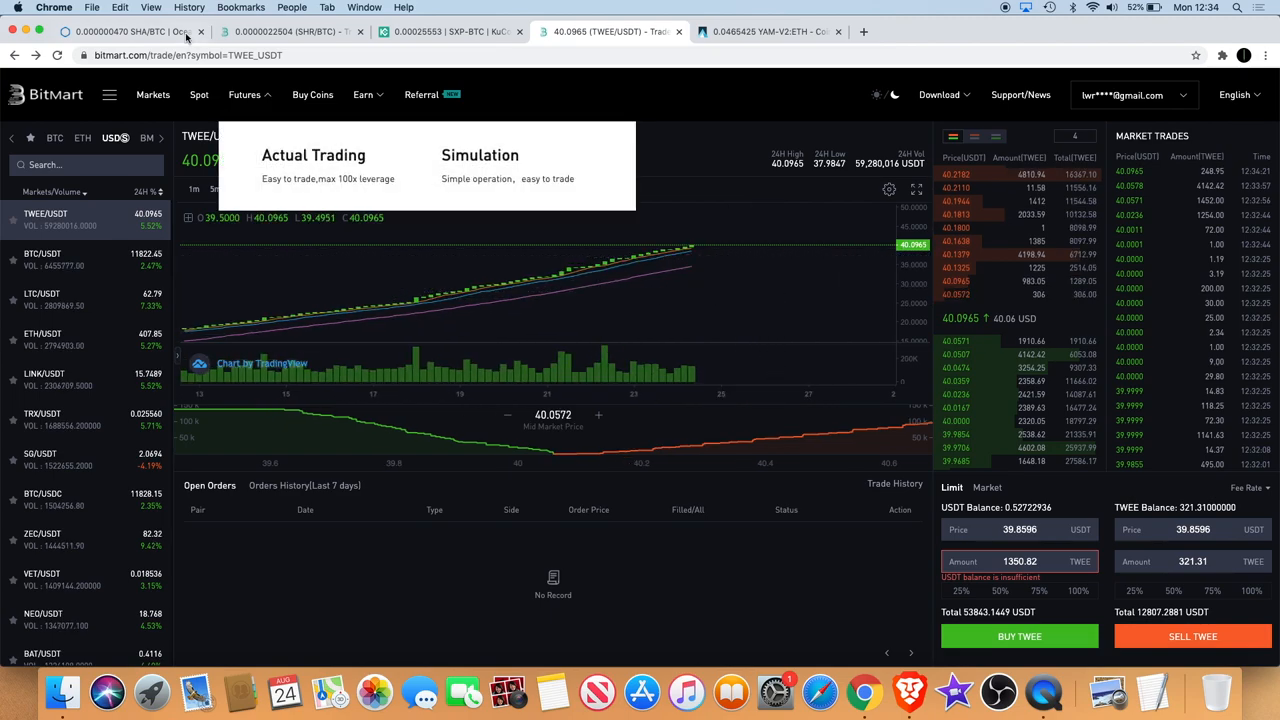
click(130, 32)
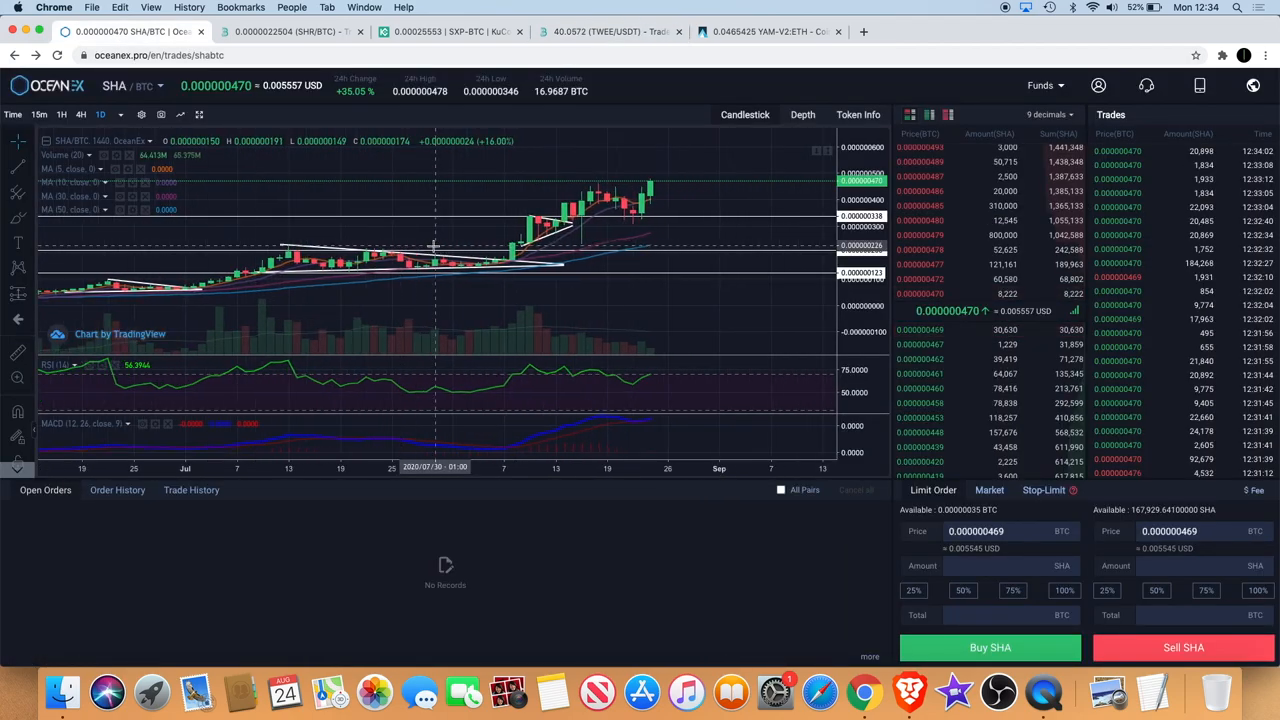
click(290, 32)
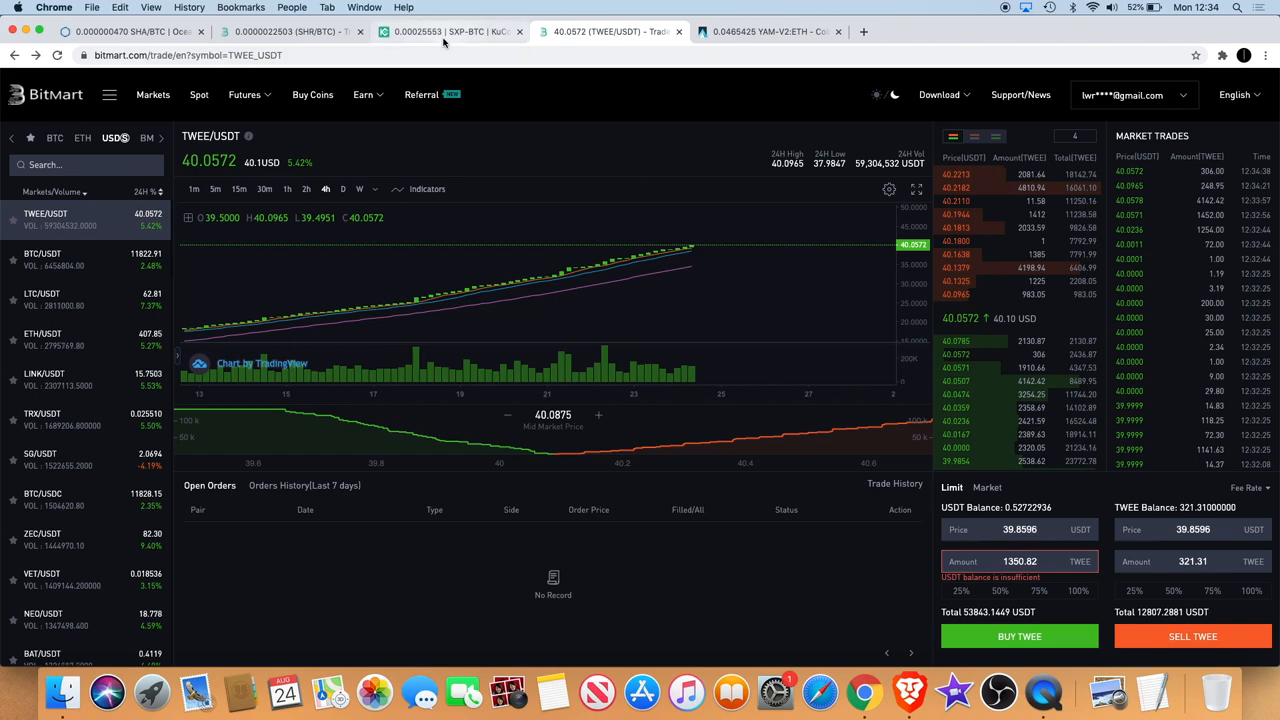
Step: Bring up KuCoin's SXP/BTC 4-hour candlestick chart with order book and recent trades
click(450, 32)
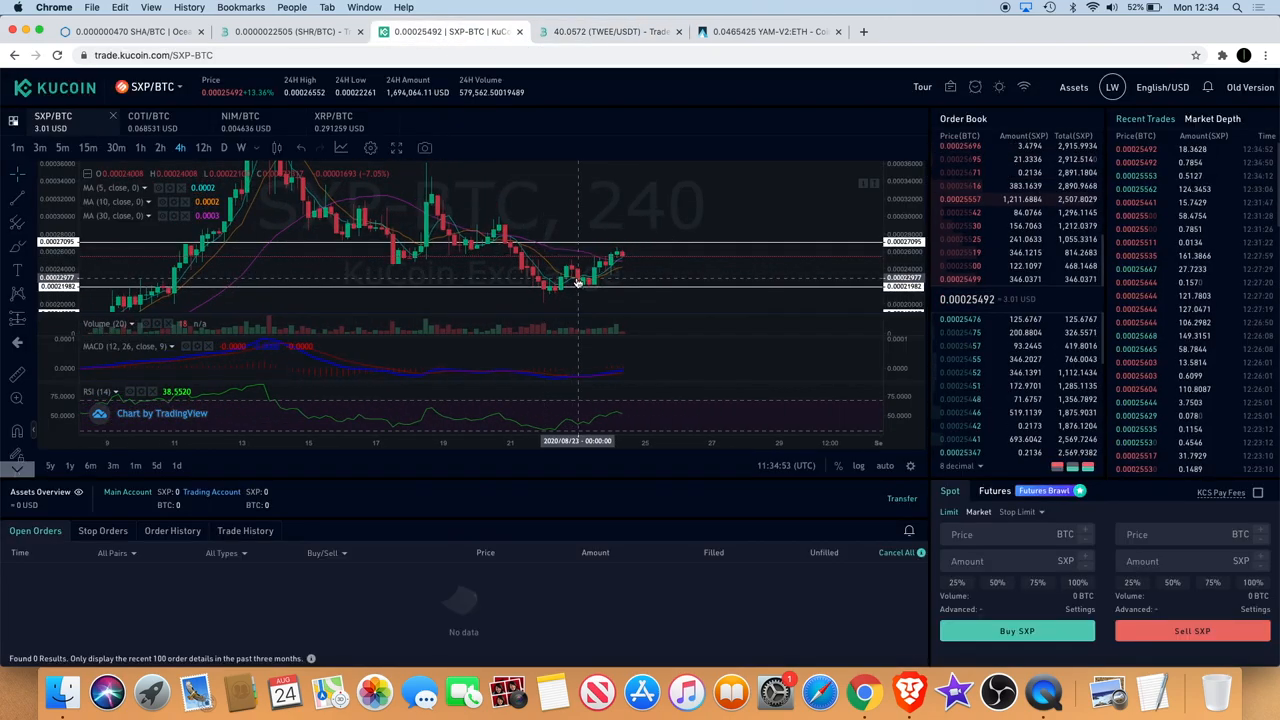
mouse_move(620, 272)
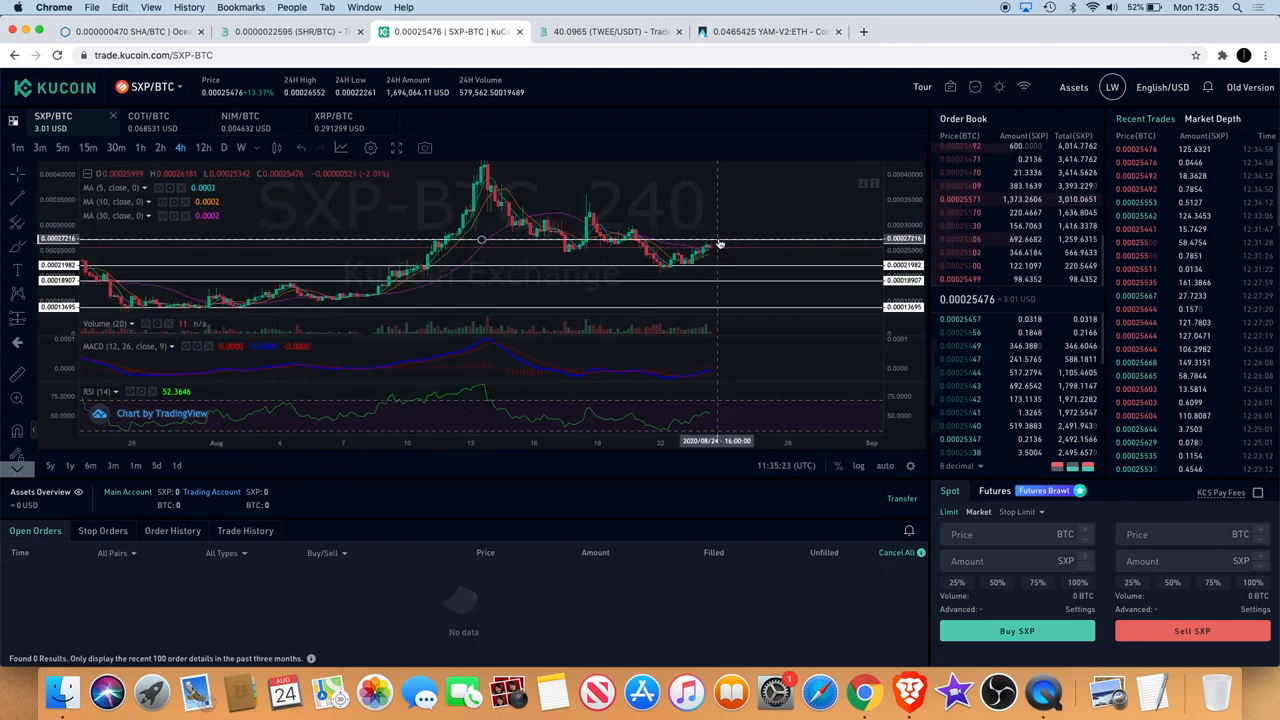
mouse_move(724, 218)
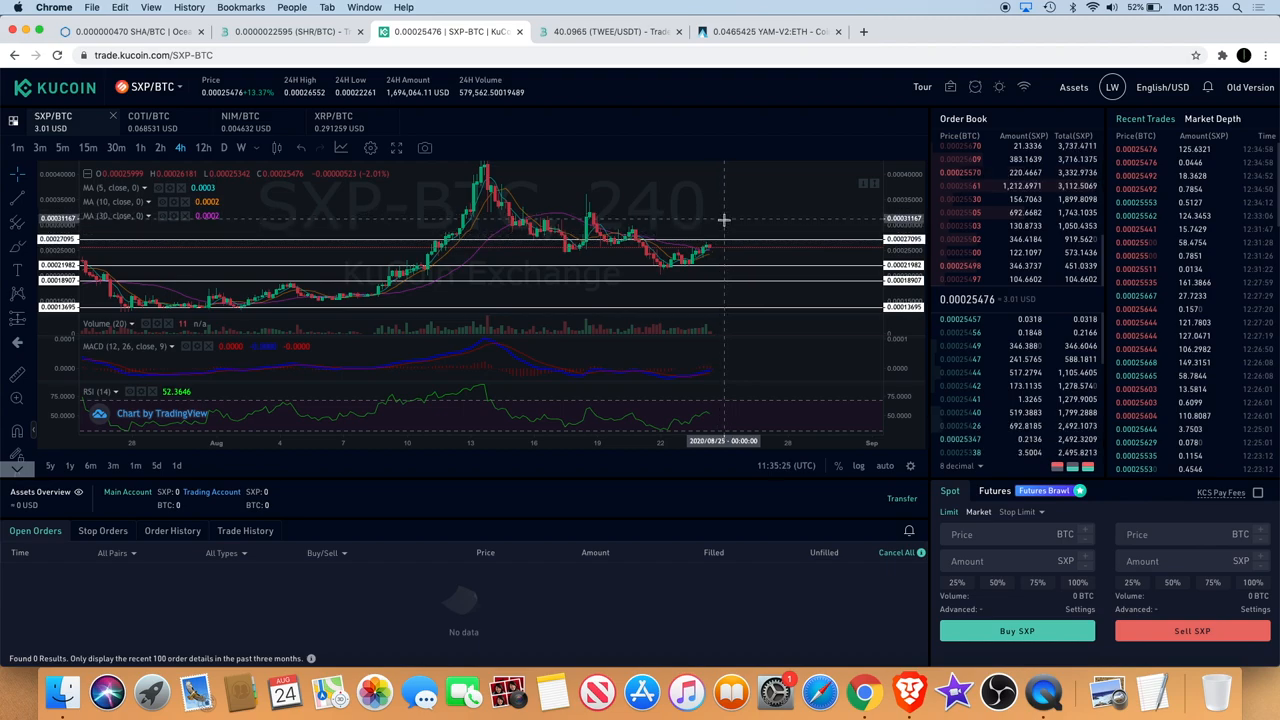